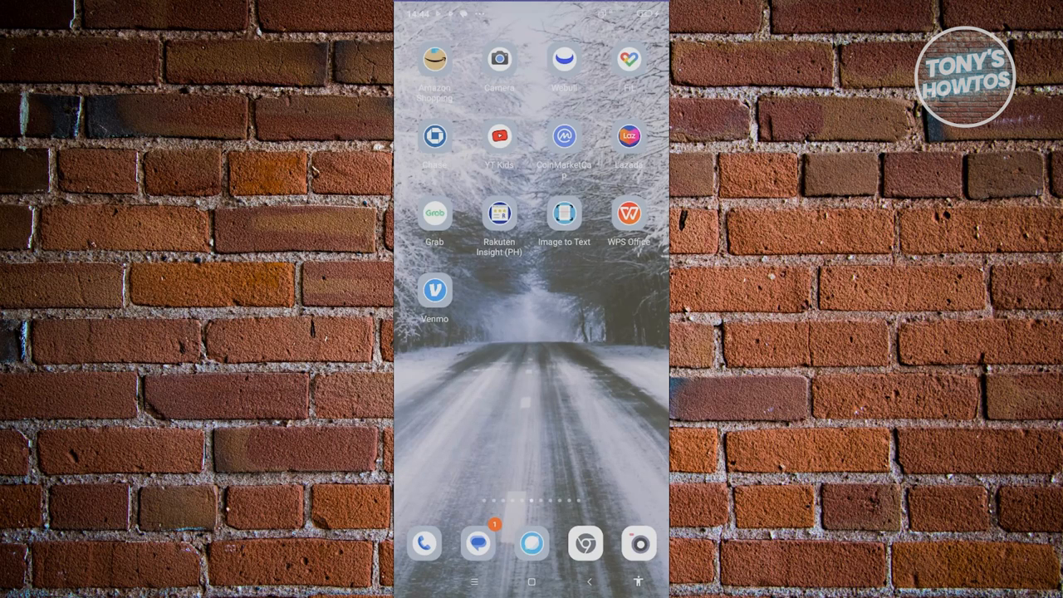
# Launch Grab from the home screen and go to the Account tab
pyautogui.click(434, 214)
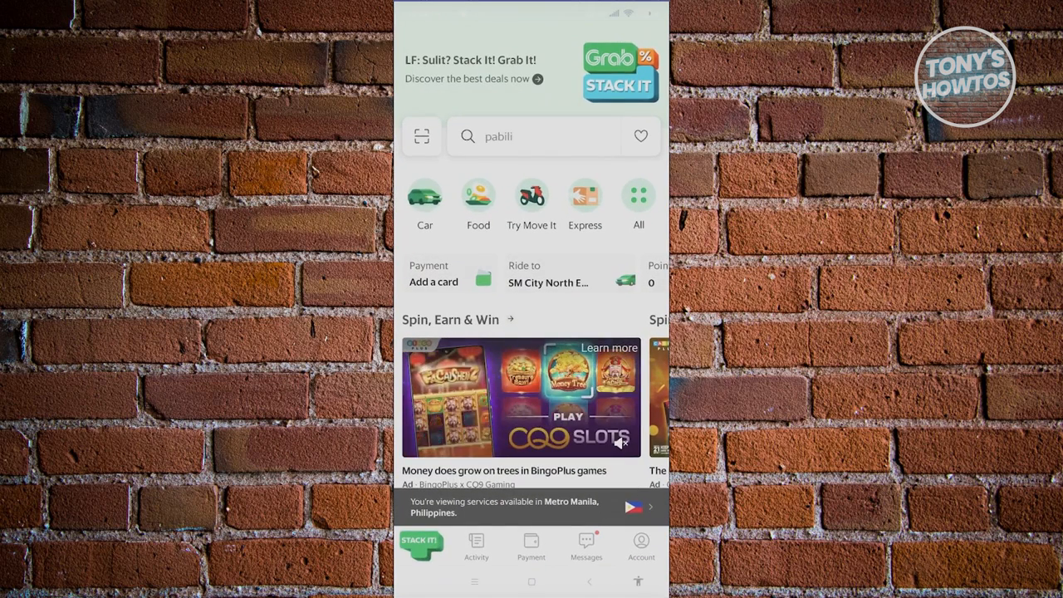
pyautogui.write('pizza')
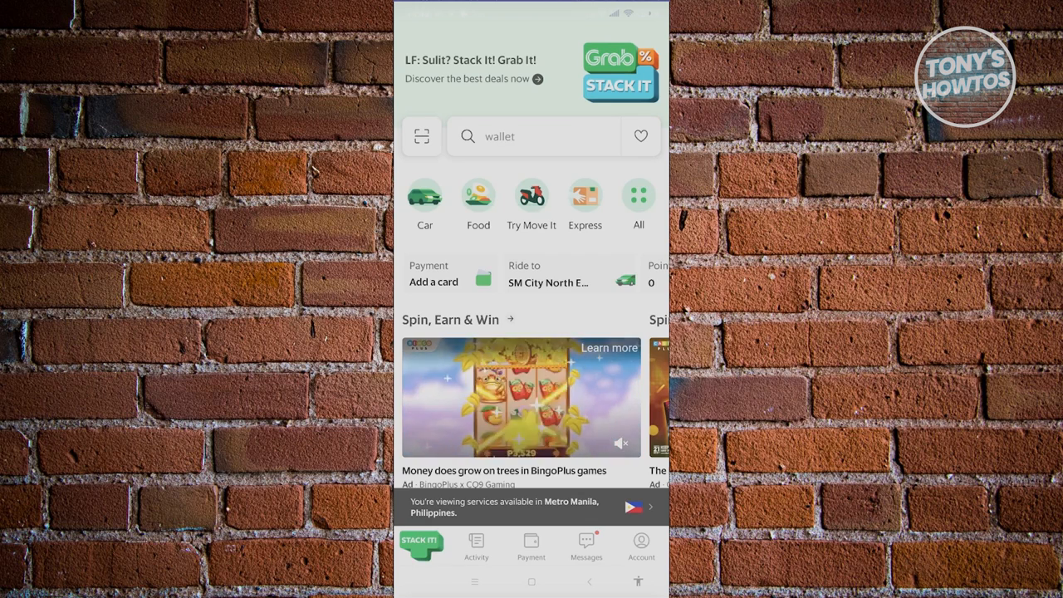
pyautogui.write('pizza')
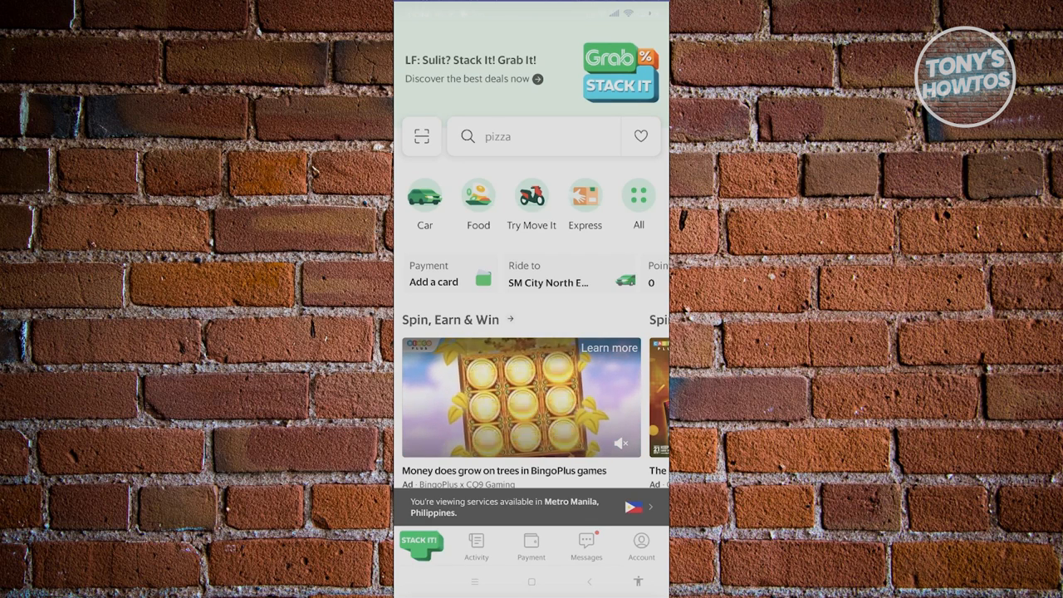
pyautogui.click(640, 545)
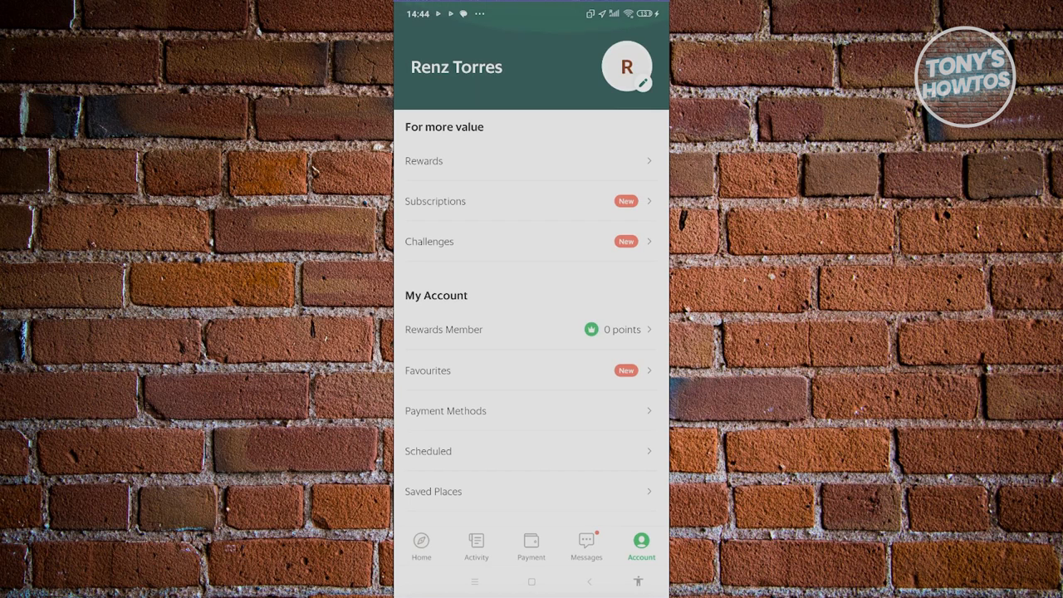
# Scroll the Account page and switch to the Payment tab showing the GrabPay Wallet balance
pyautogui.scroll(-3)
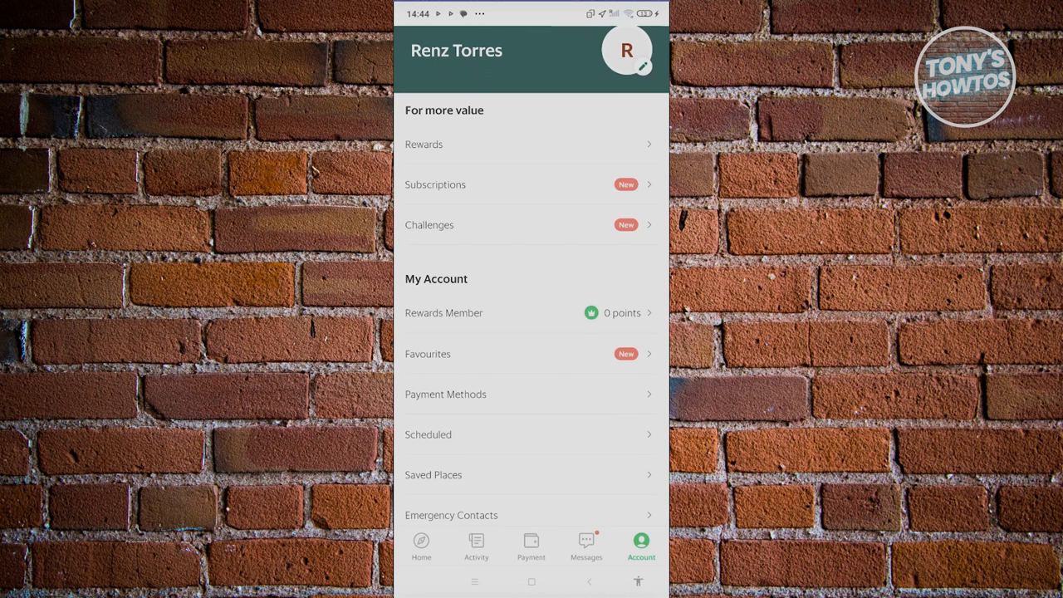
pyautogui.click(531, 546)
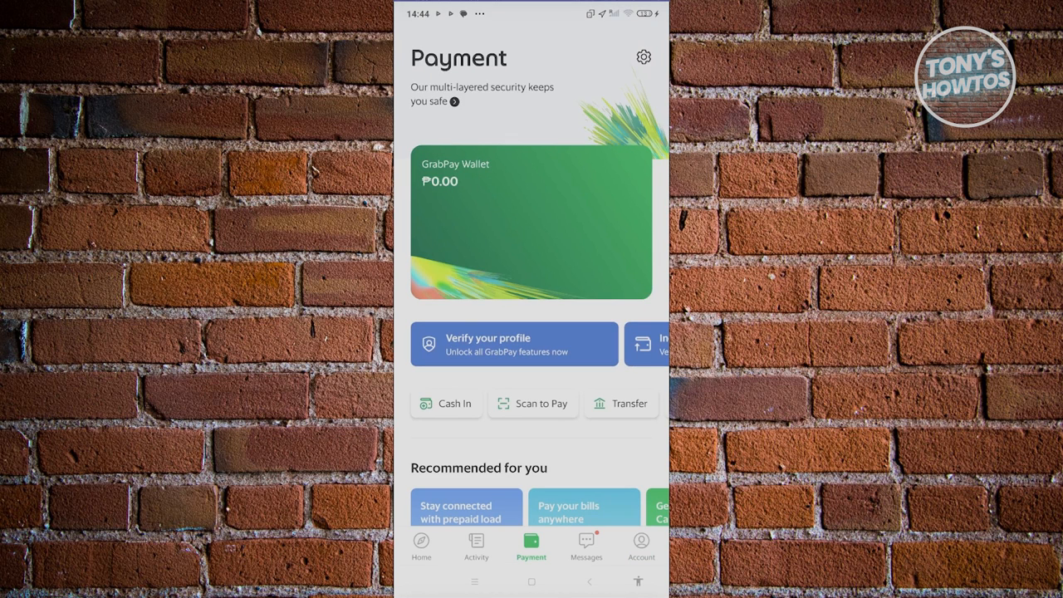
# Scroll the Payment page toward the 'Verify your profile' banner and Source of funds form
pyautogui.scroll(-3)
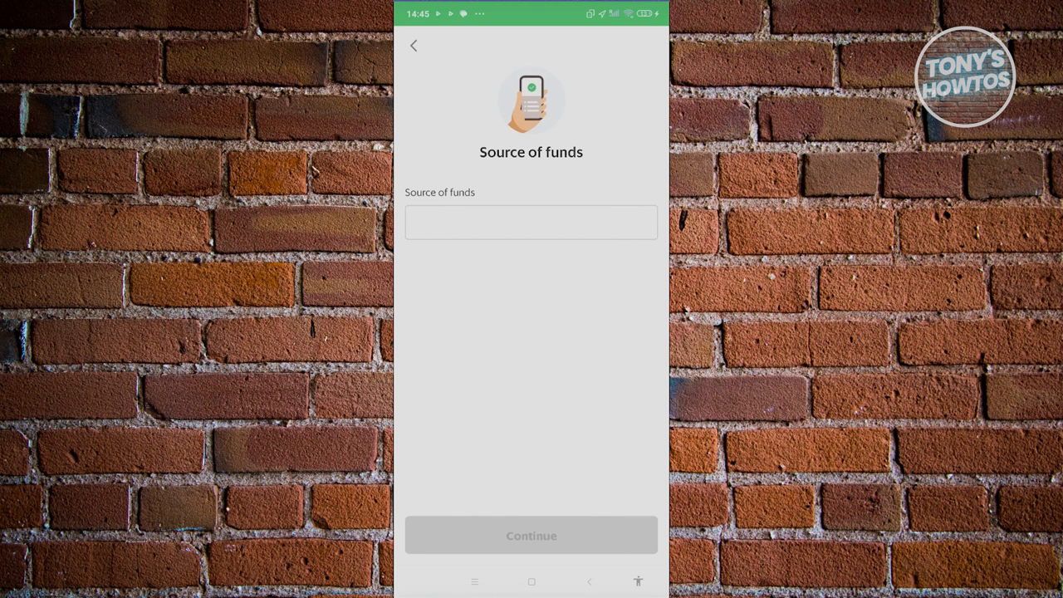
# Set source of funds to Salary and nature of work to Private company employee
pyautogui.click(530, 222)
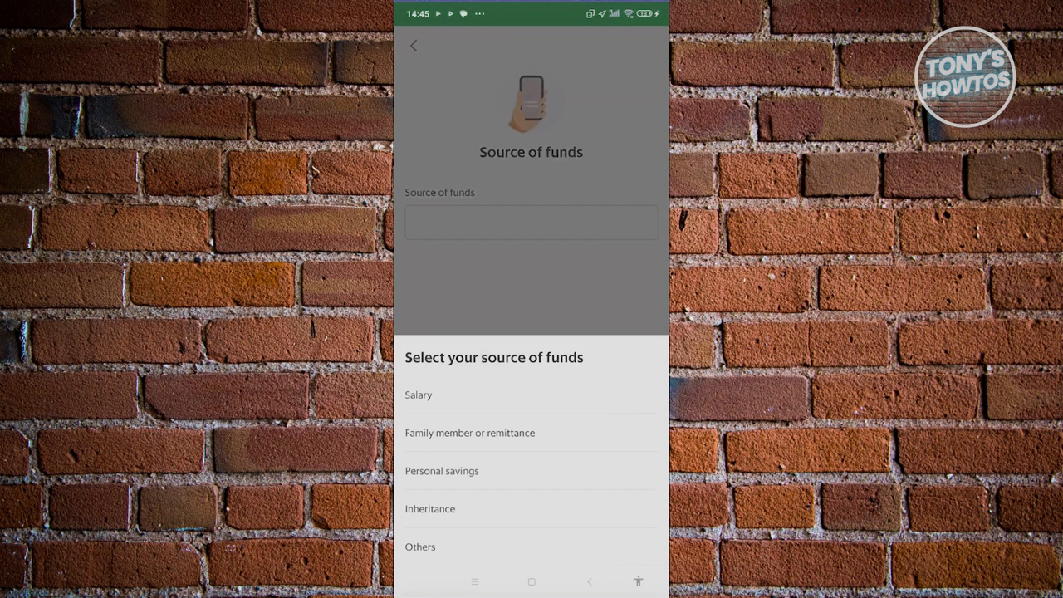
pyautogui.click(418, 394)
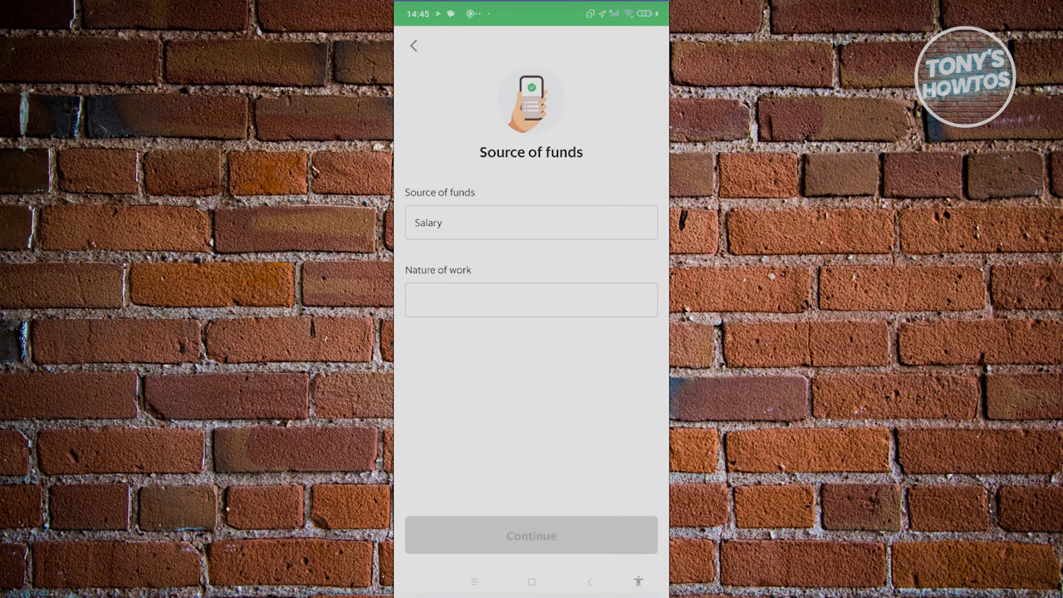
pyautogui.click(531, 300)
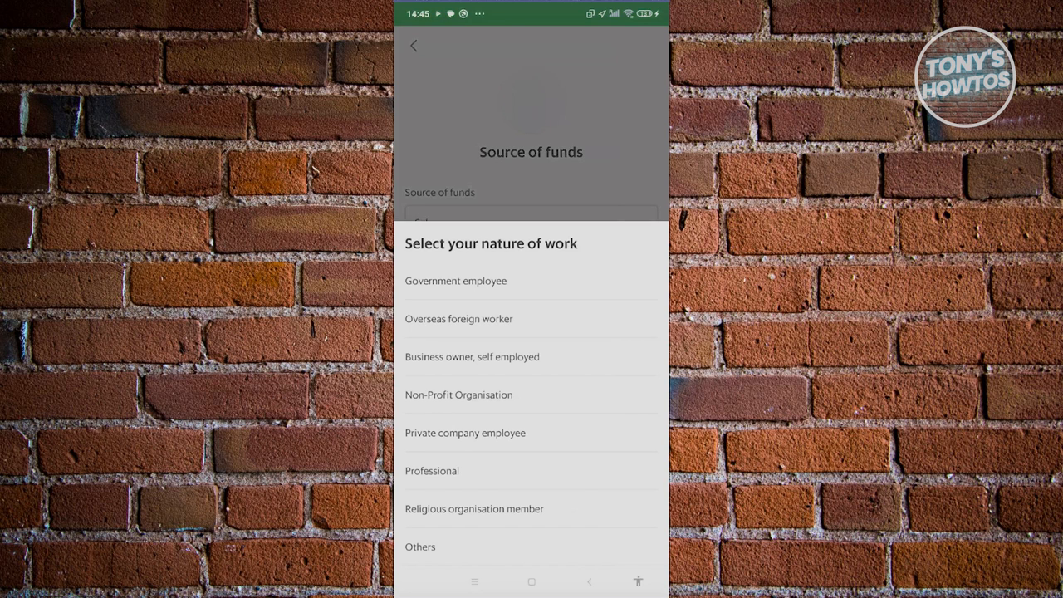
pyautogui.click(465, 433)
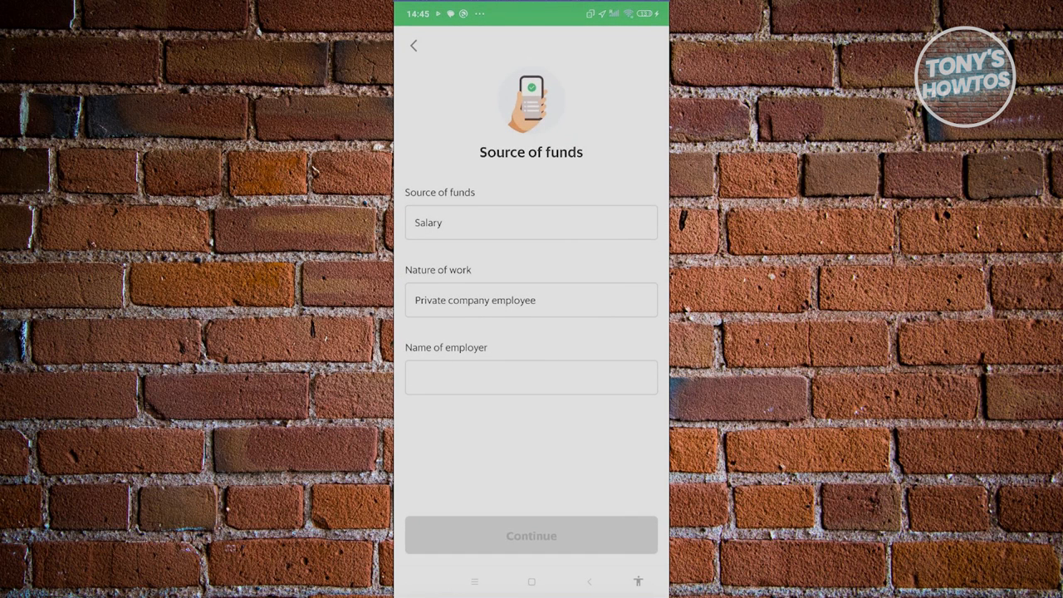
# Enter employer name 'Test', submit the form, and scroll the ID details page
pyautogui.click(531, 377)
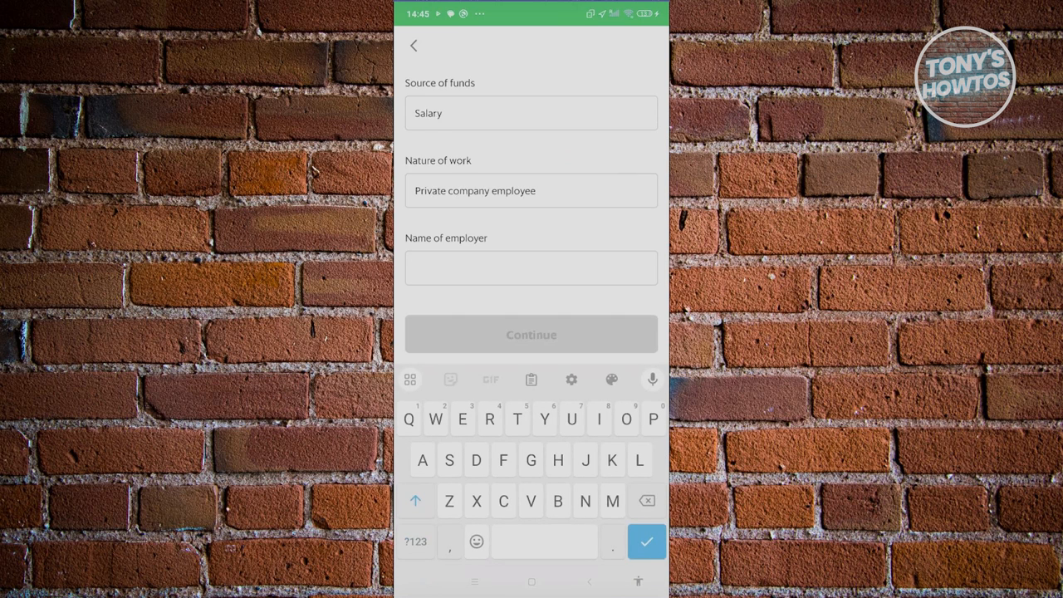
pyautogui.write('Test')
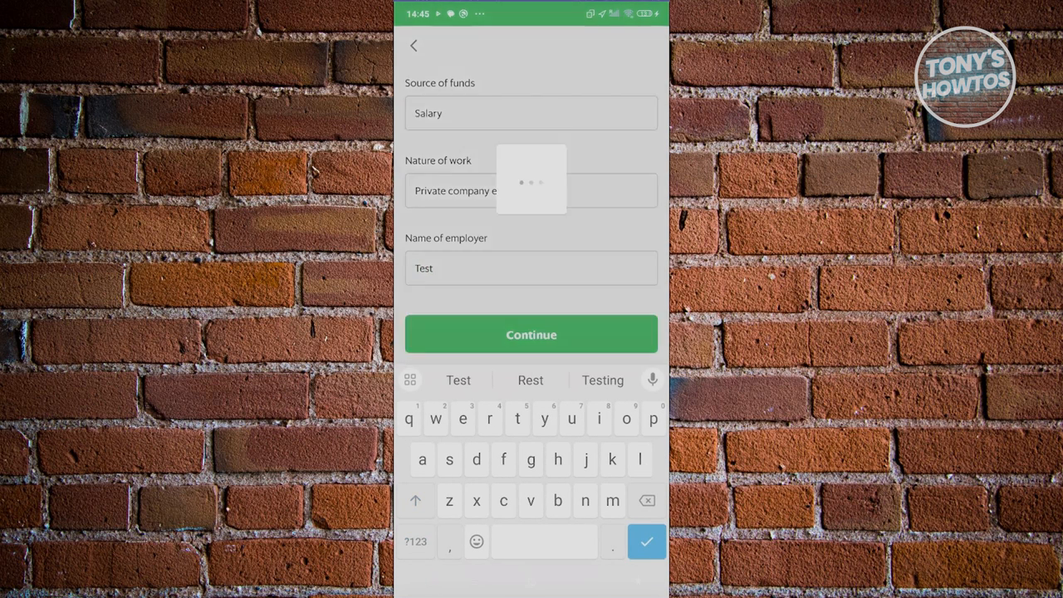
pyautogui.click(531, 334)
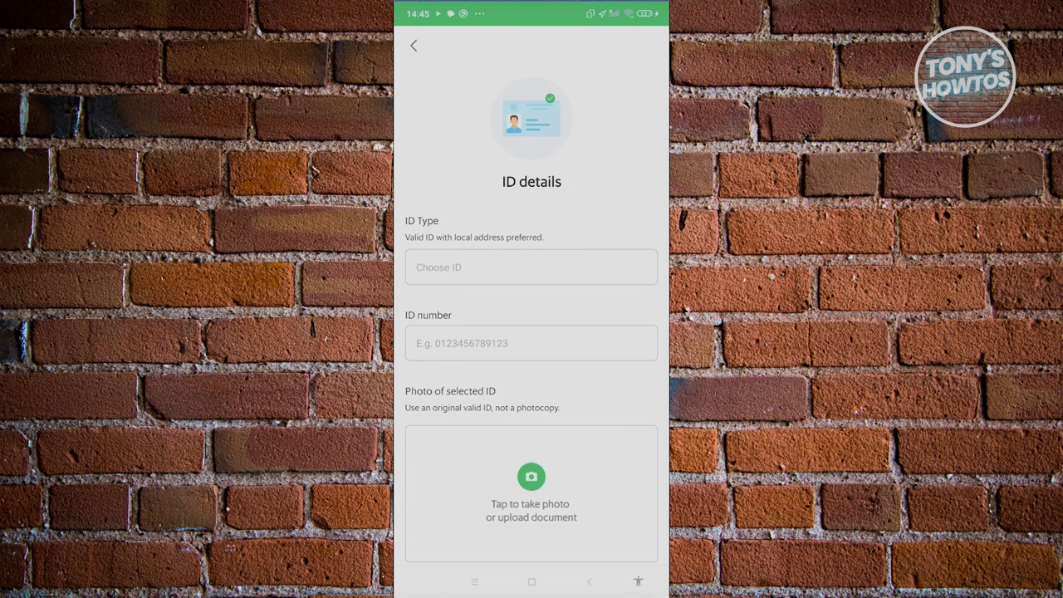
pyautogui.scroll(-3)
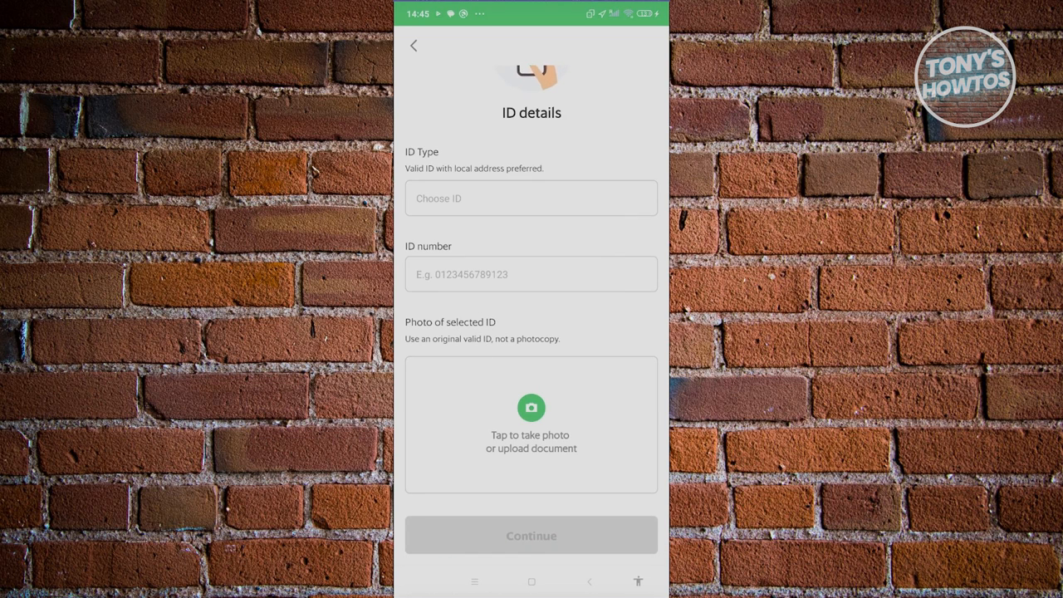